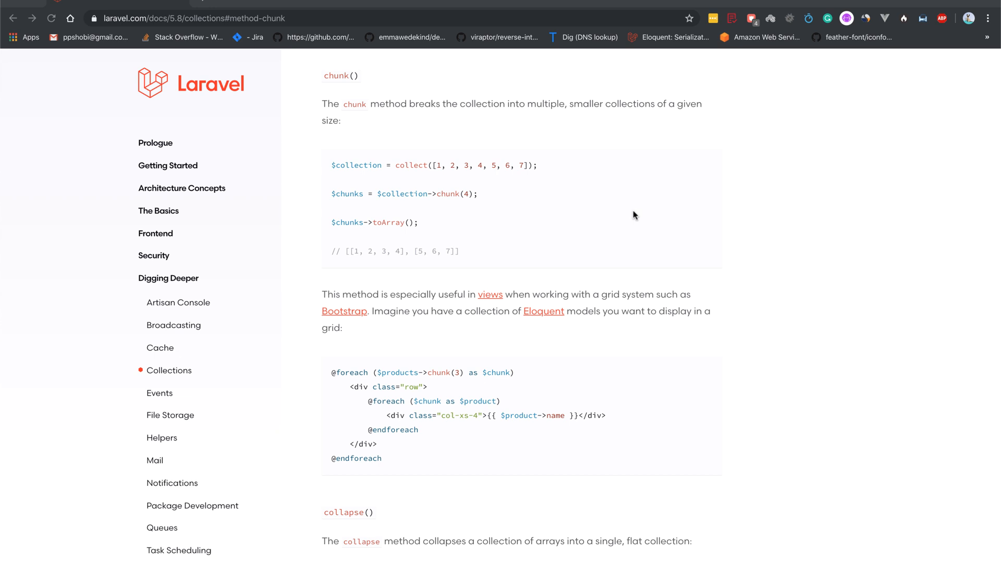
mouse_move(343, 167)
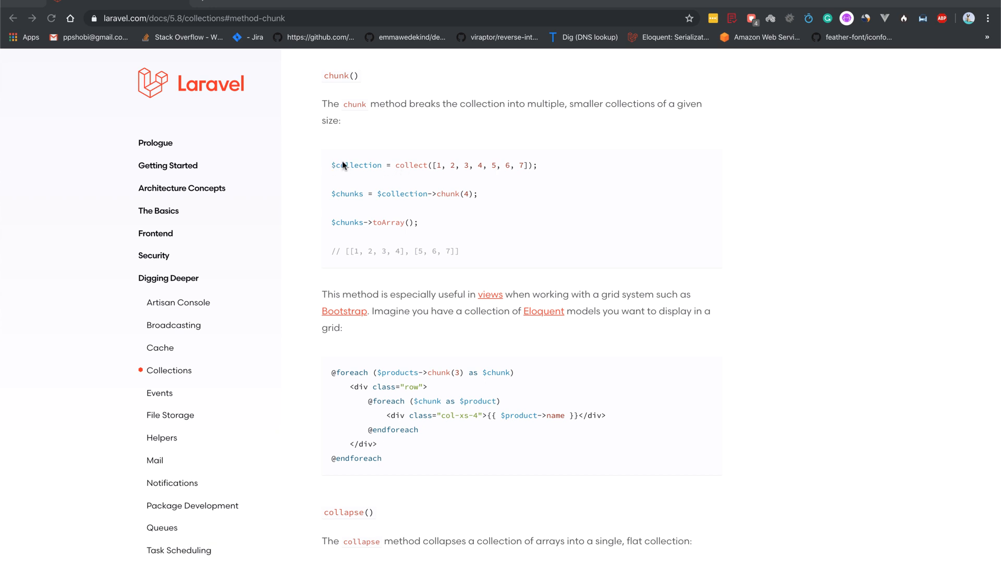
mouse_move(544, 170)
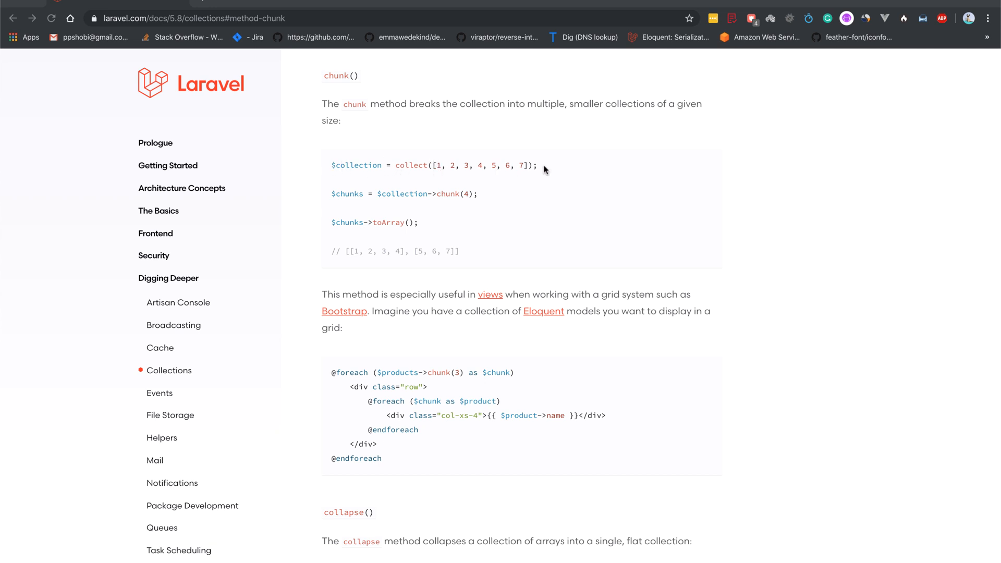
mouse_move(528, 181)
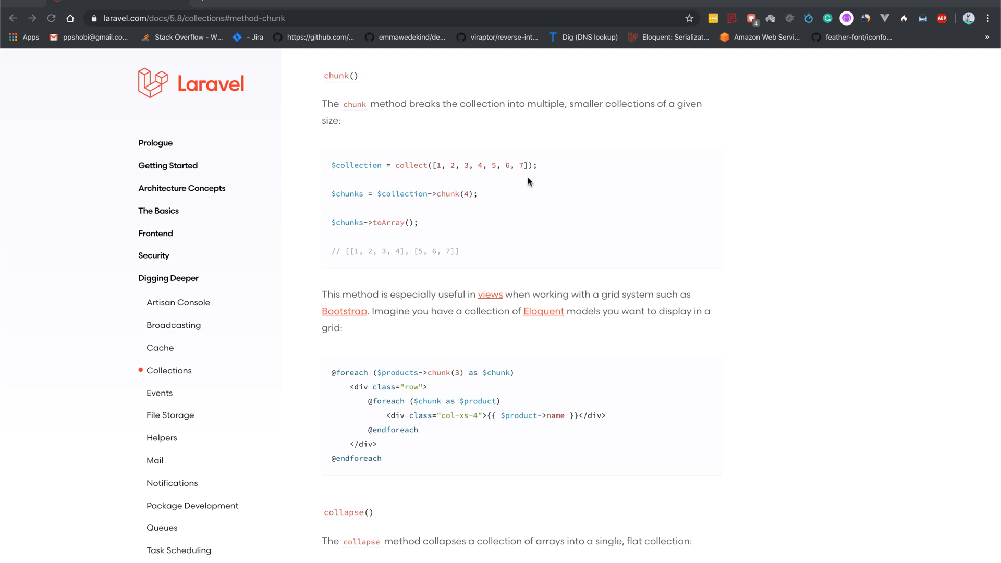
mouse_move(442, 202)
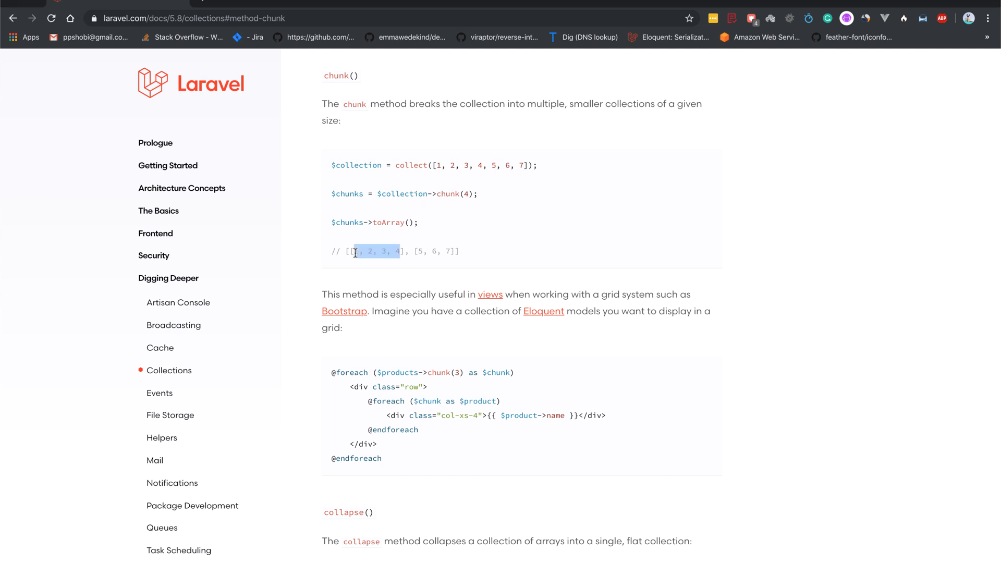
- In web.php's /collections route, create $collection = collect([1,2,3,4,5,6,7,8])
click(386, 283)
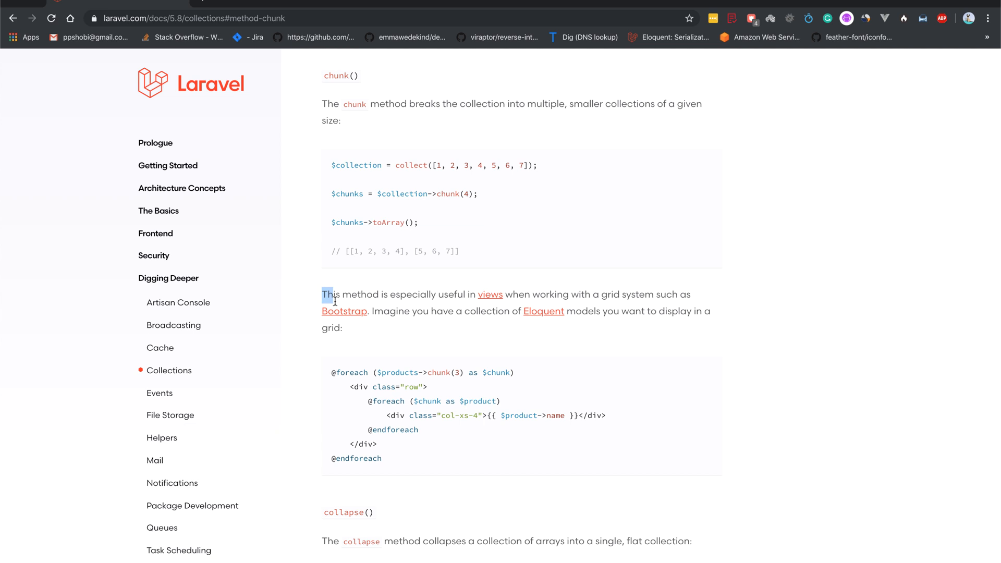
mouse_move(361, 337)
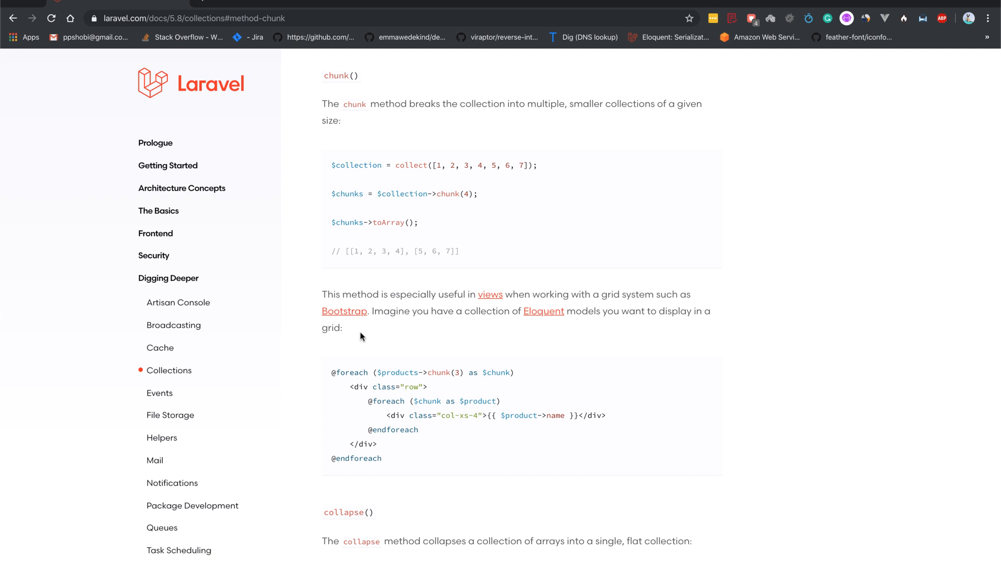
mouse_move(396, 382)
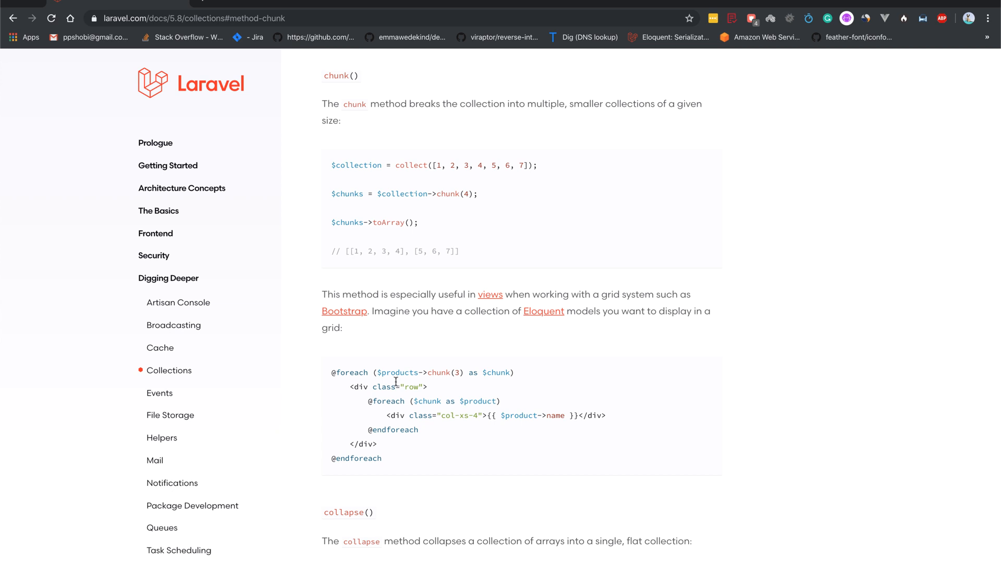
mouse_move(393, 379)
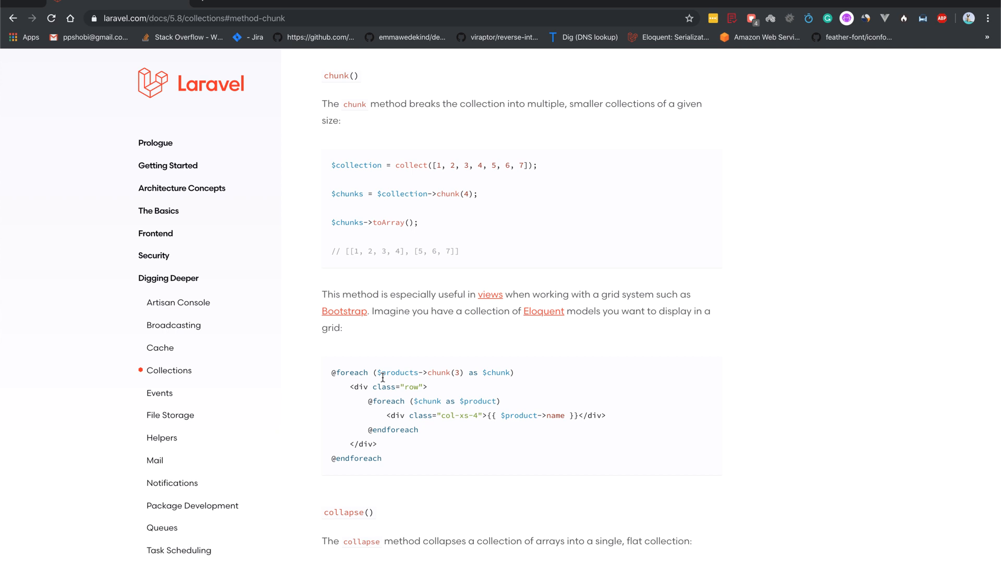
mouse_move(387, 460)
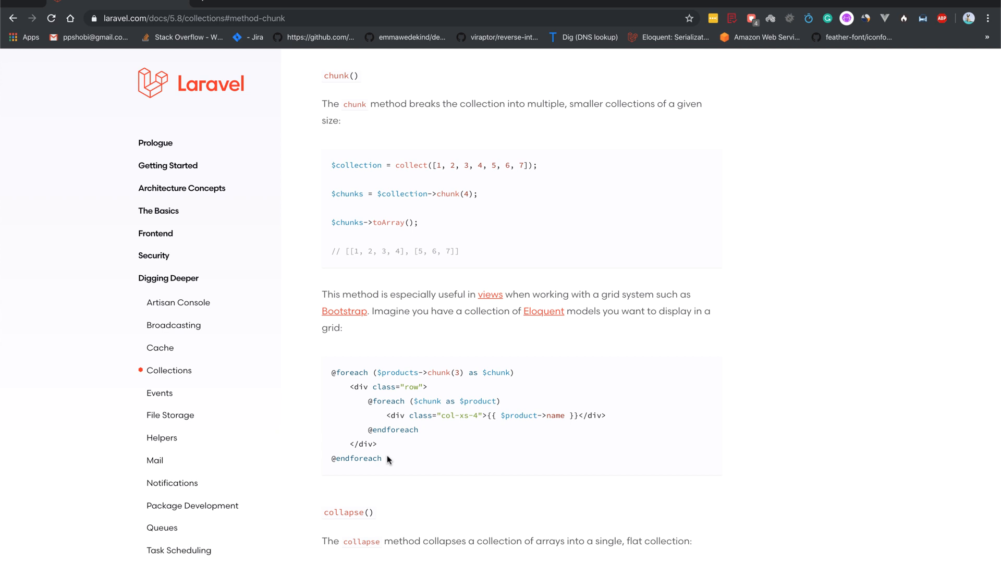
mouse_move(388, 458)
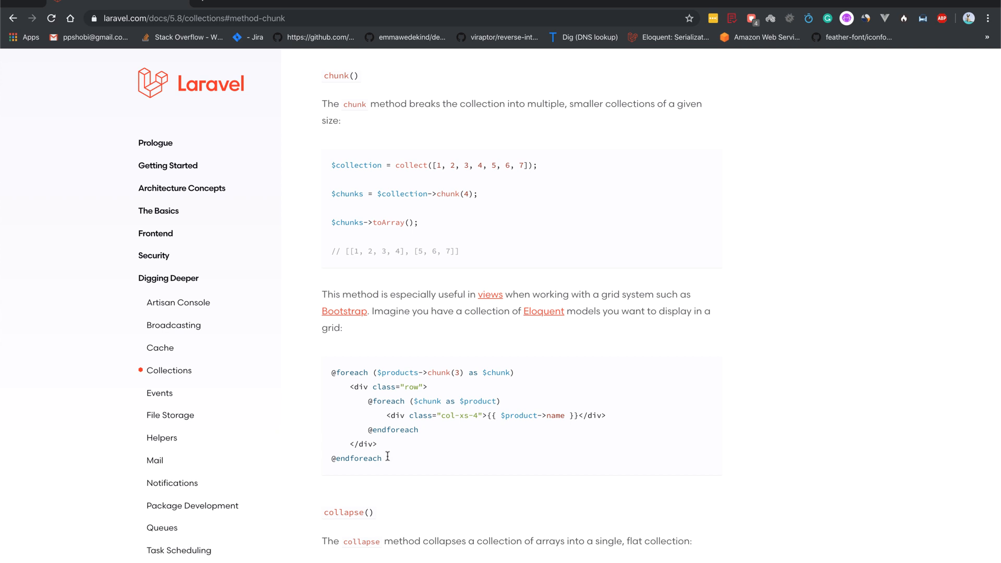
double_click(351, 372)
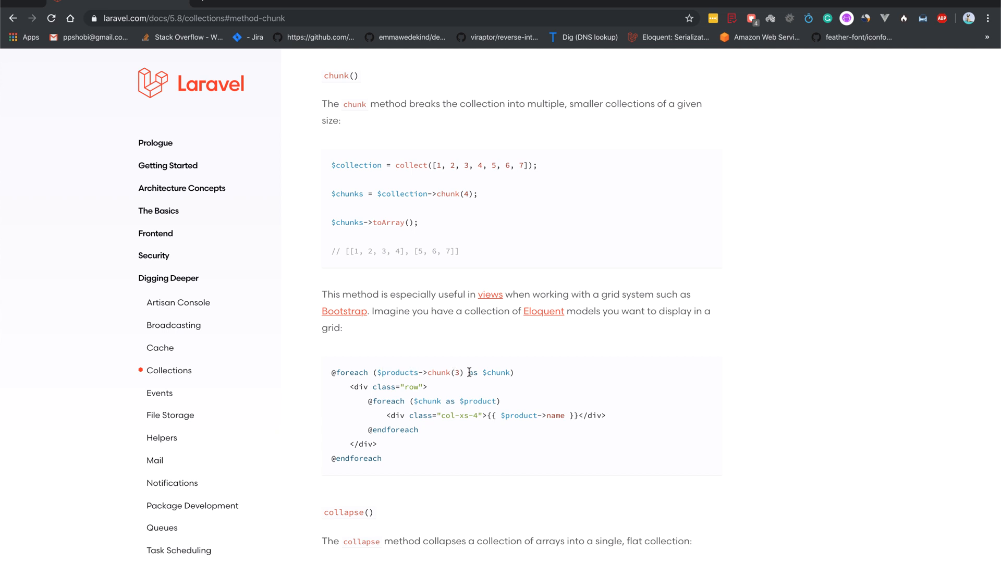
mouse_move(500, 373)
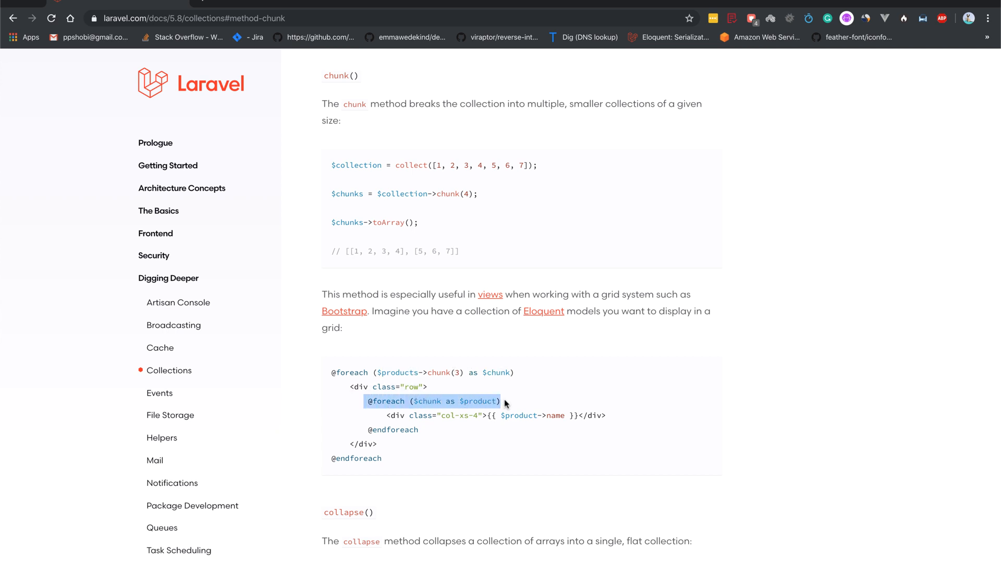
mouse_move(434, 411)
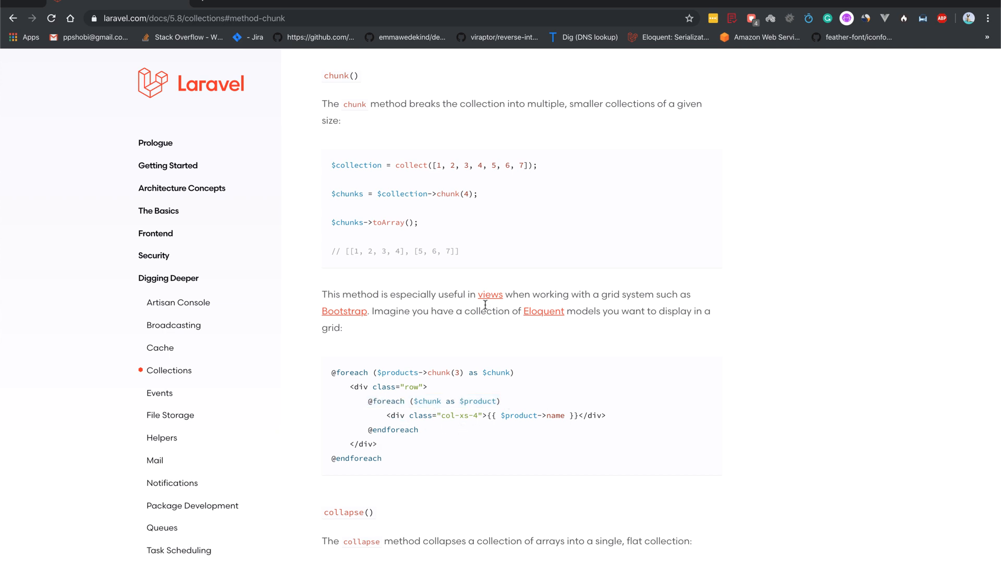
mouse_move(459, 372)
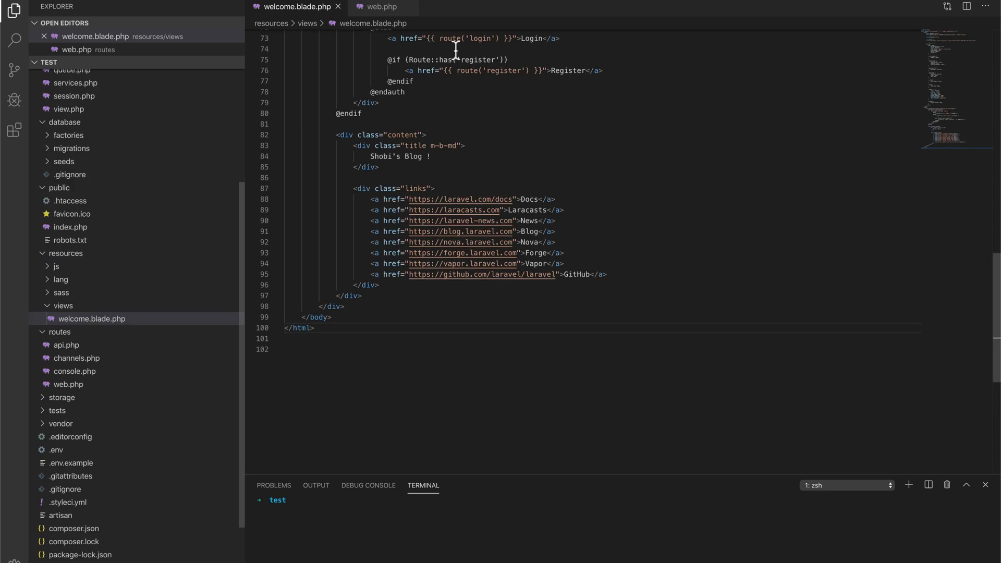
click(382, 7)
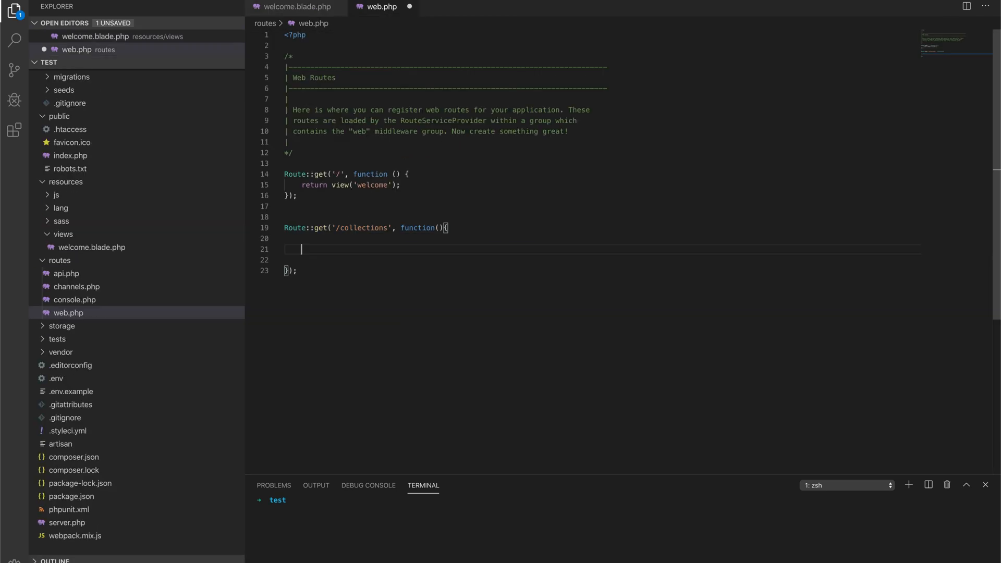
text($collection = collect([1,2,3,4,5,6,7,8]);)
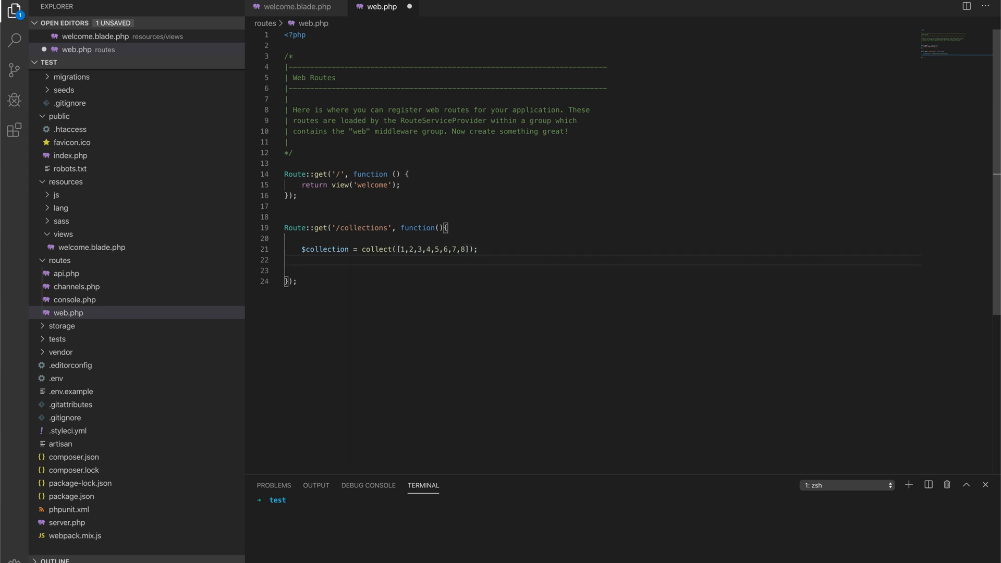
- Dump the collection split into chunks of four with dd($collection->chunk(4))
text(dd($d)
text(php artisan serve)
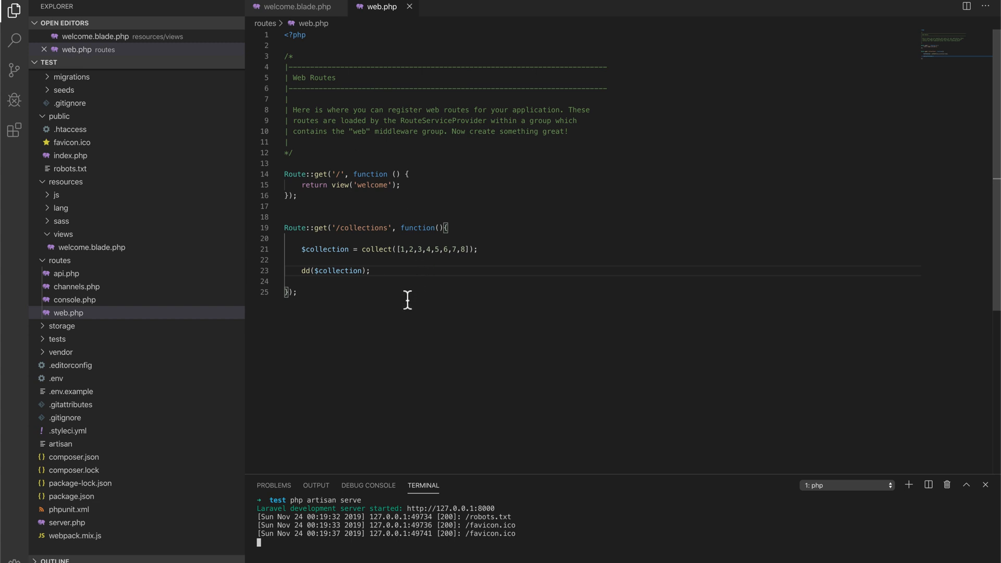
text(->)
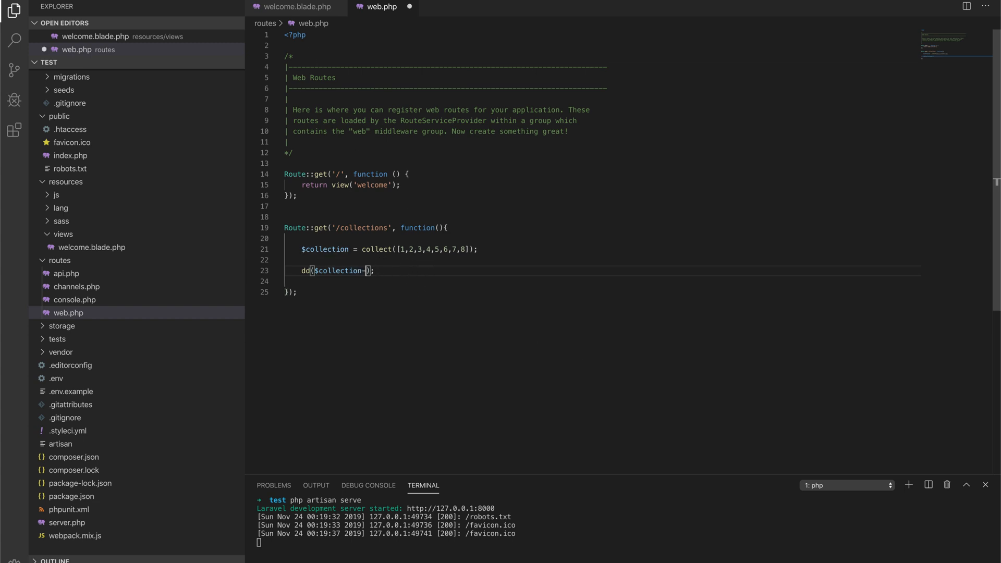
text(->chunk()
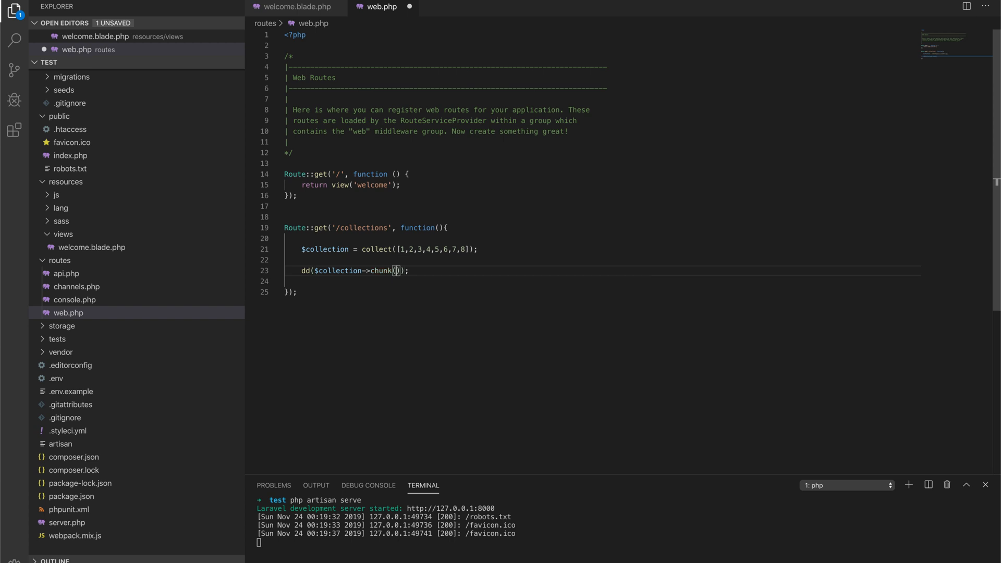
text(4)
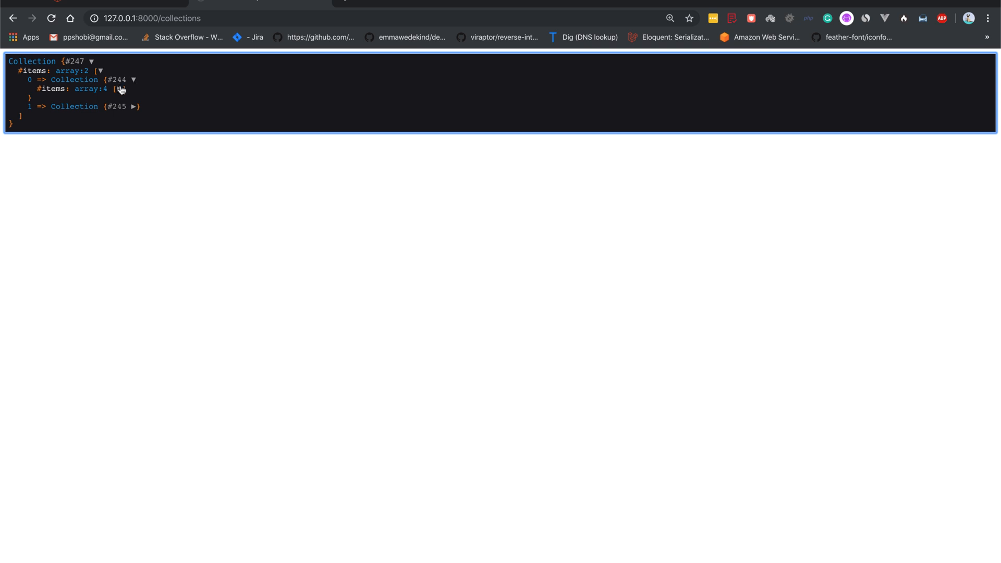
- Expand the dumped chunks to show items 1–4 and 5–8
click(117, 89)
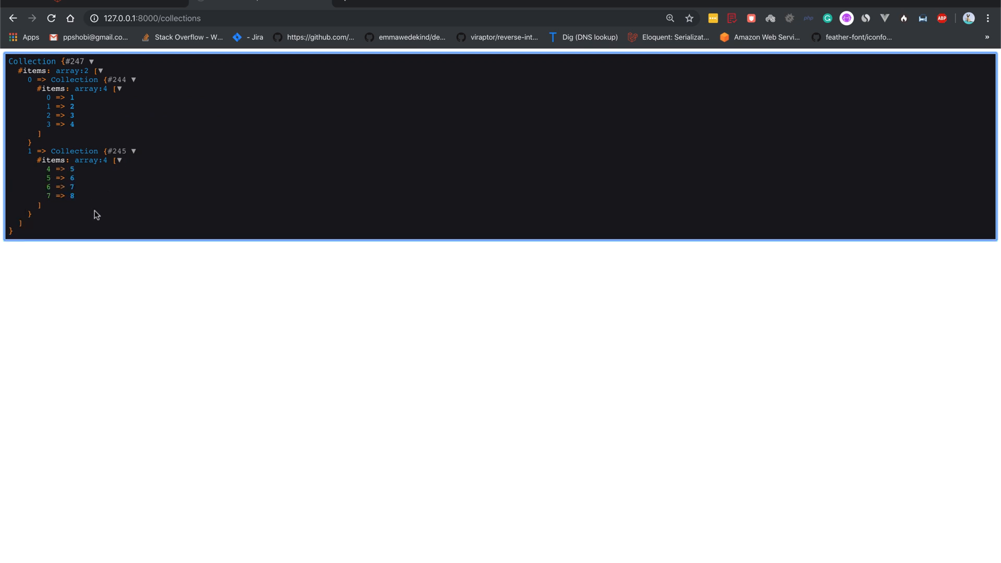
mouse_move(75, 136)
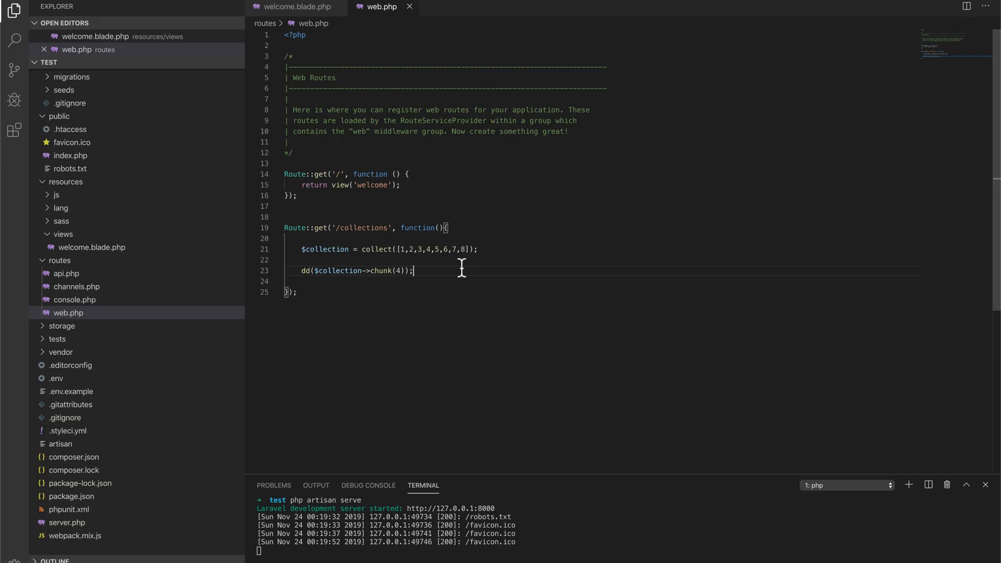
- Return view('chunk', ['chunked' => $collection->chunk(4)]) from the route, leaving the dd commented out
key(enter)
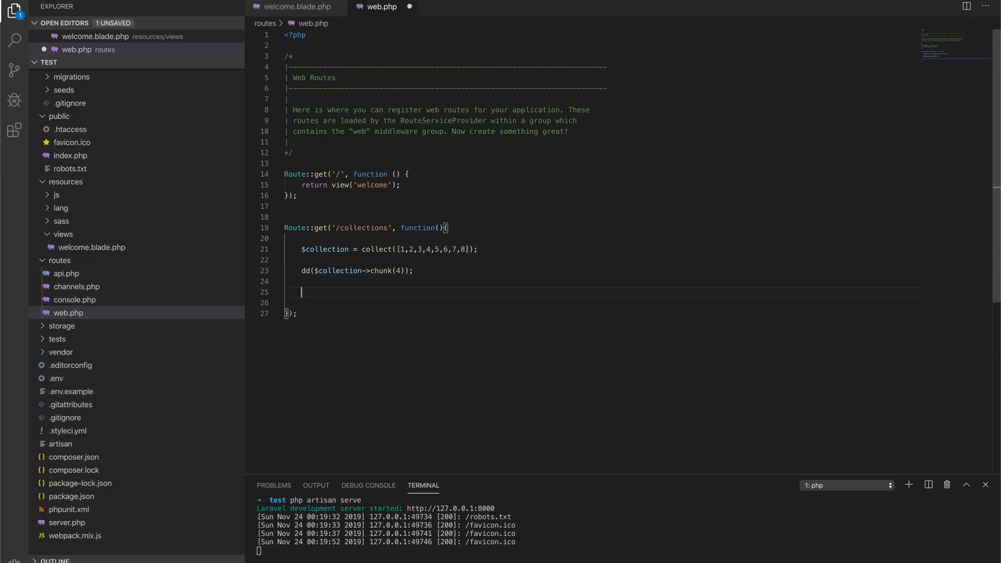
text(return view('chunk', []);)
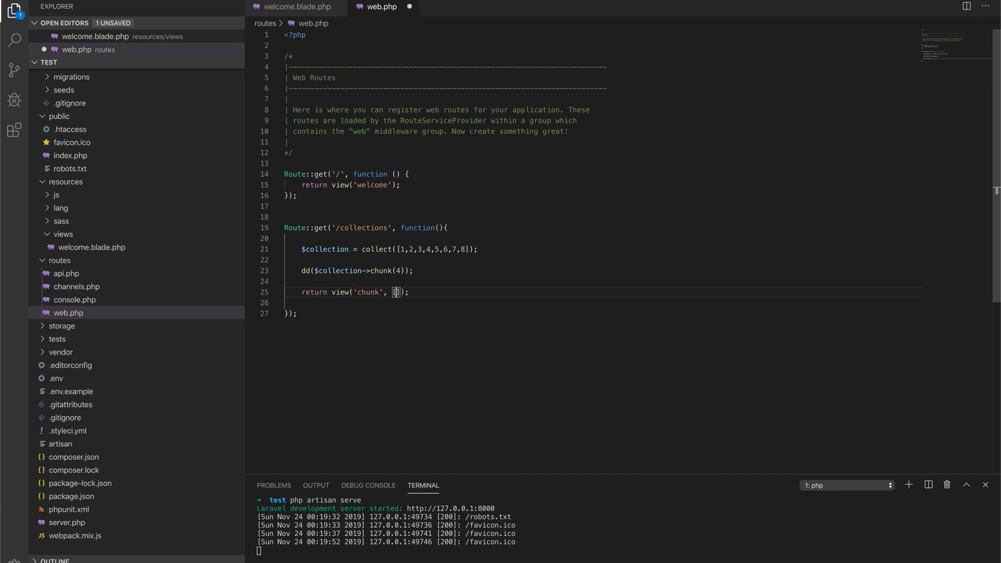
text(['chunked' => $collection->chunk(4)
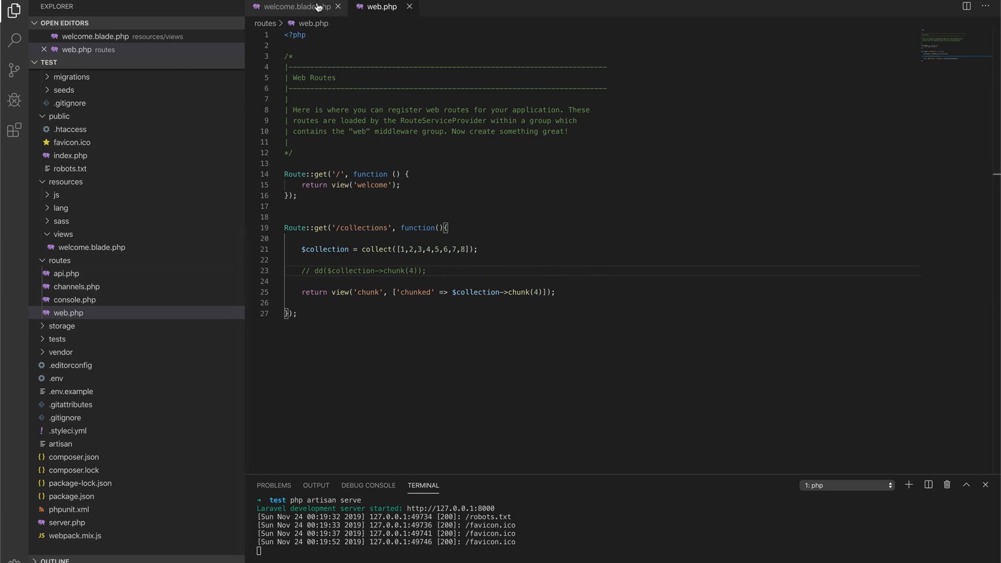
- Start chunk.blade.php from the welcome template and clear out its body content
click(294, 6)
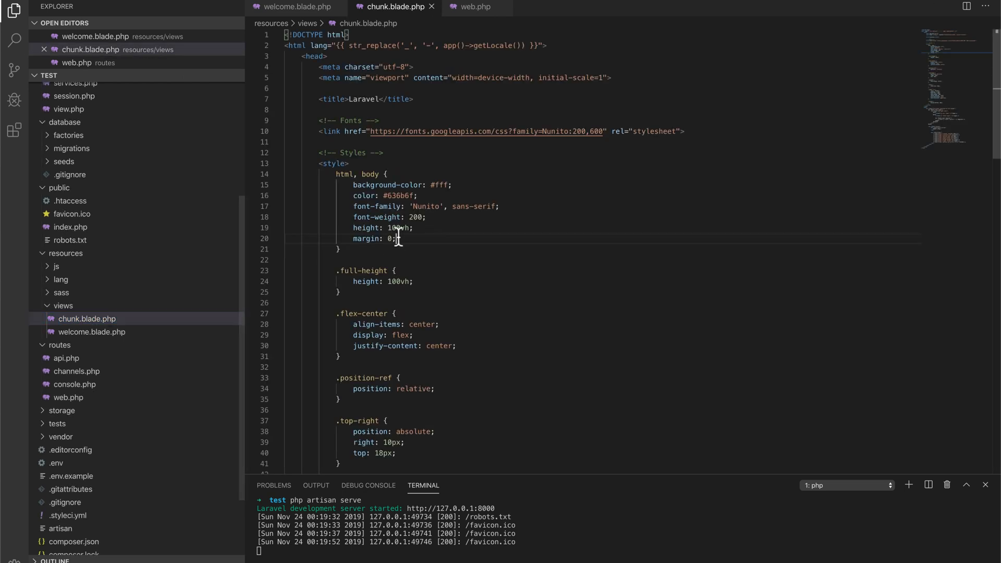
scroll(down, 3)
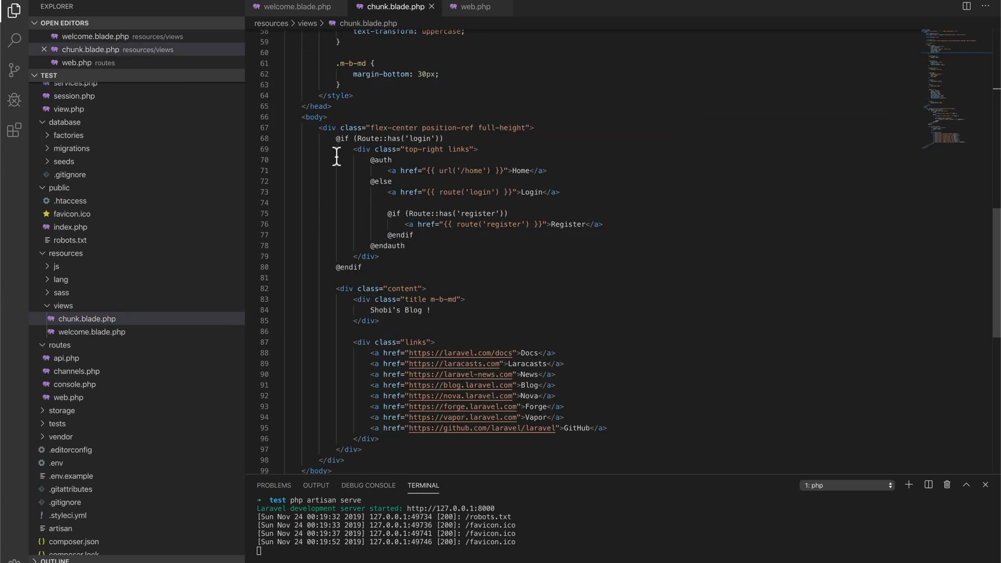
mouse_move(357, 171)
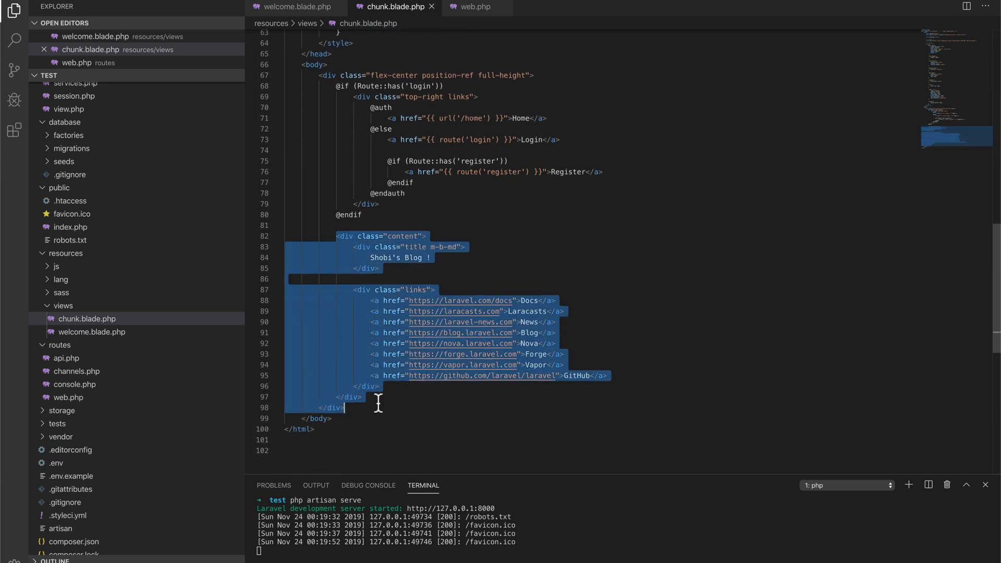
key(Delete)
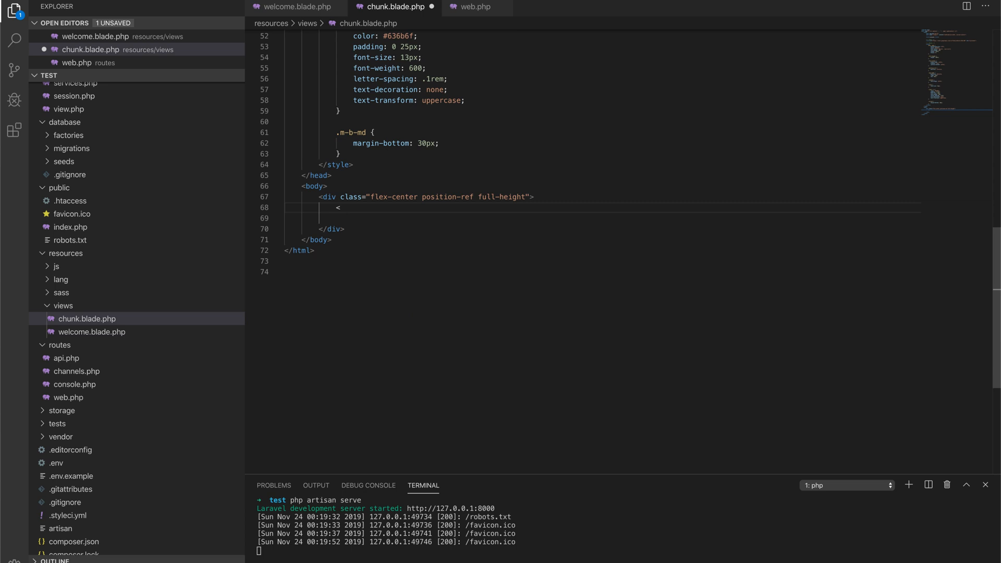
key(Backspace)
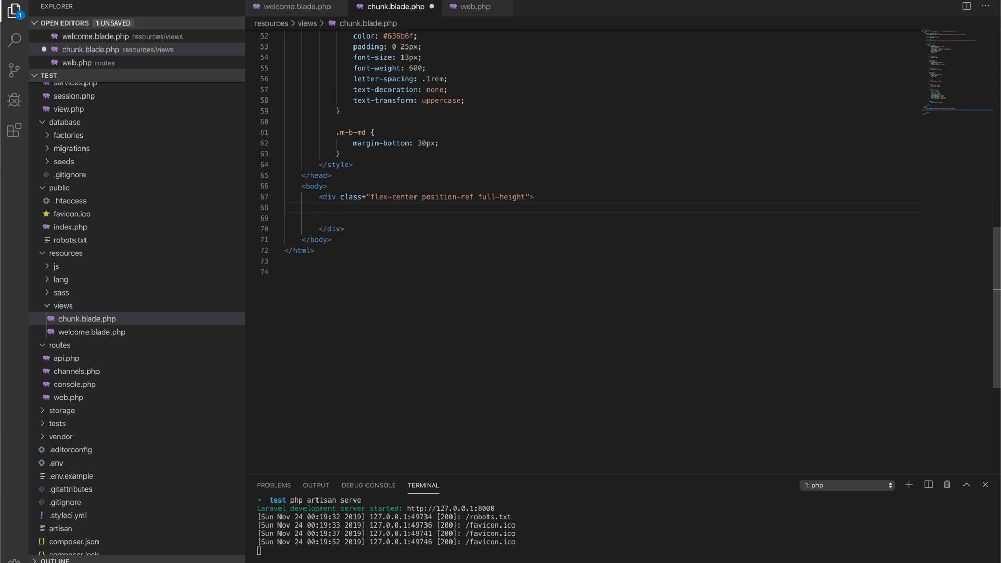
text(@foreach($chunked as $chunk)
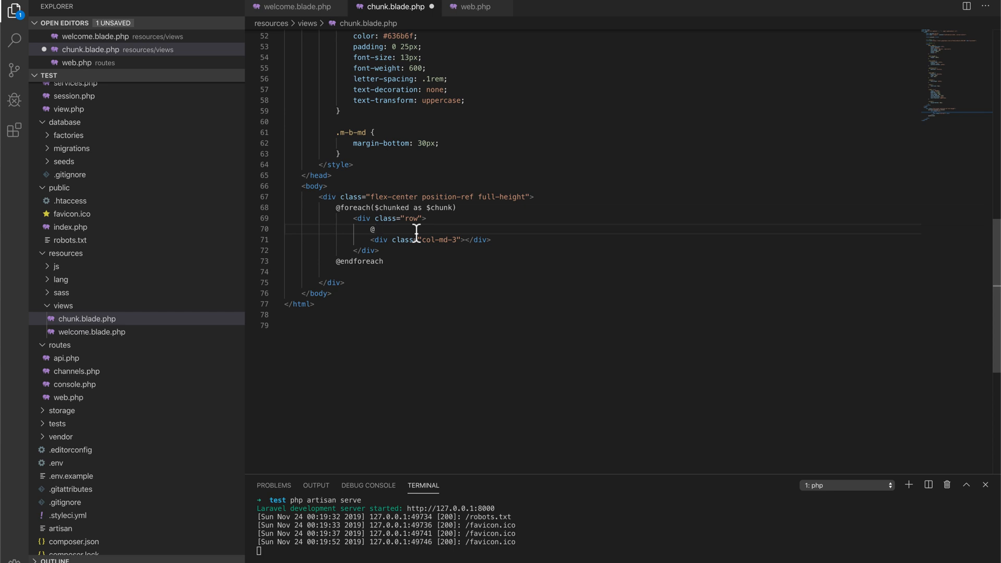
click(373, 230)
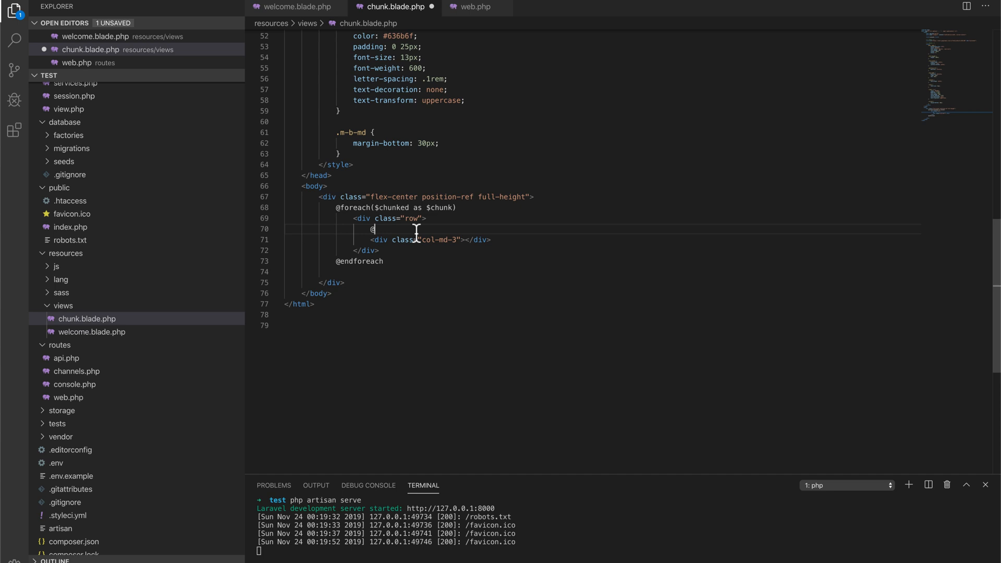
text(foreach($chunk as $item)
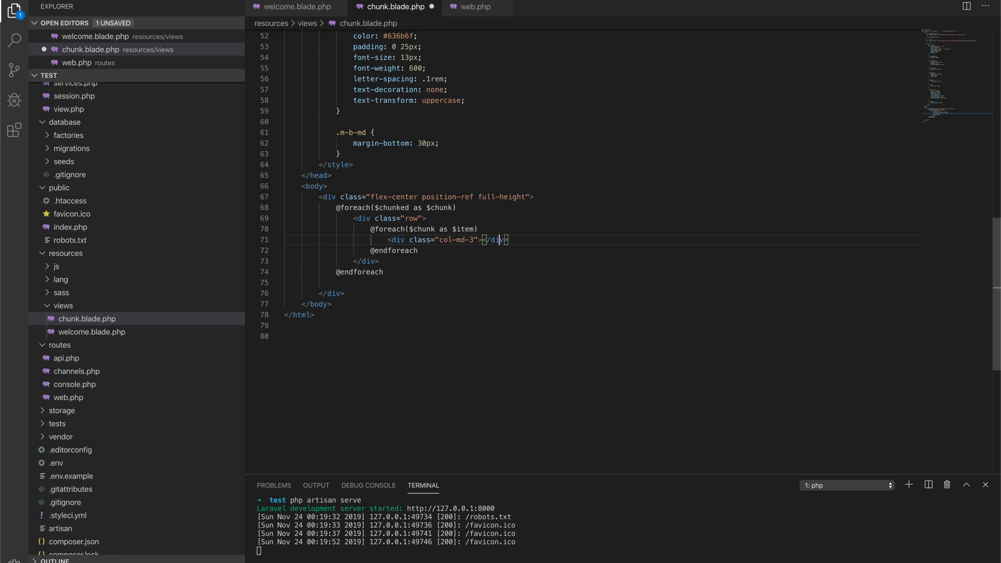
text({{ $item)
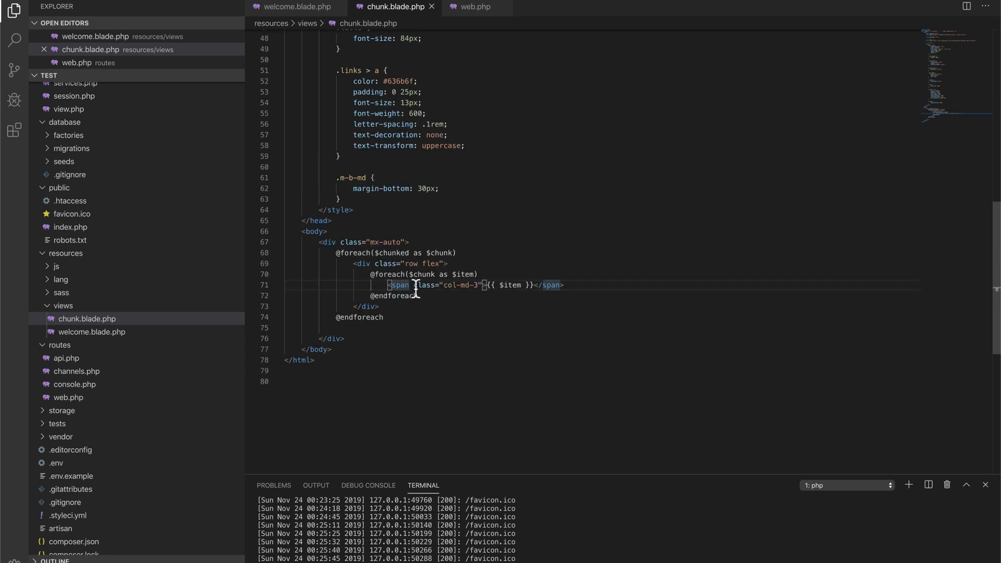
mouse_move(618, 291)
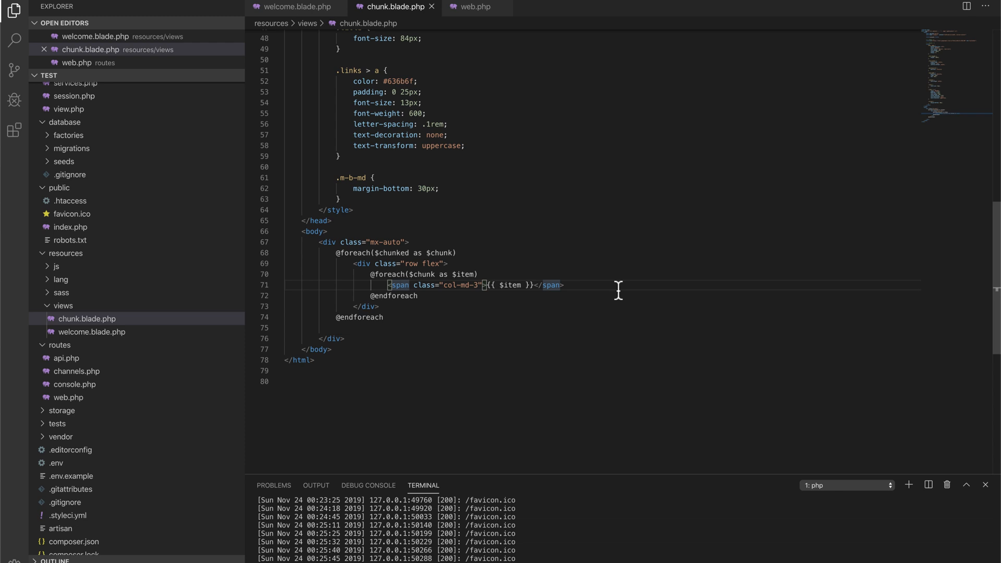
mouse_move(568, 219)
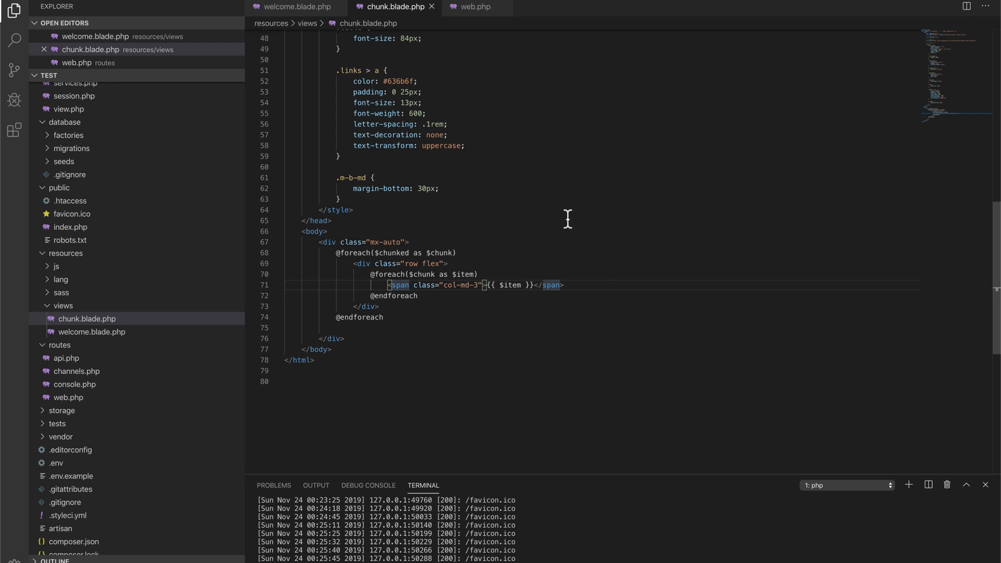
- Reload /collections in Chrome to see rows 1 2 3 4 and 5 6 7 8, then inspect a number's markup
double_click(431, 264)
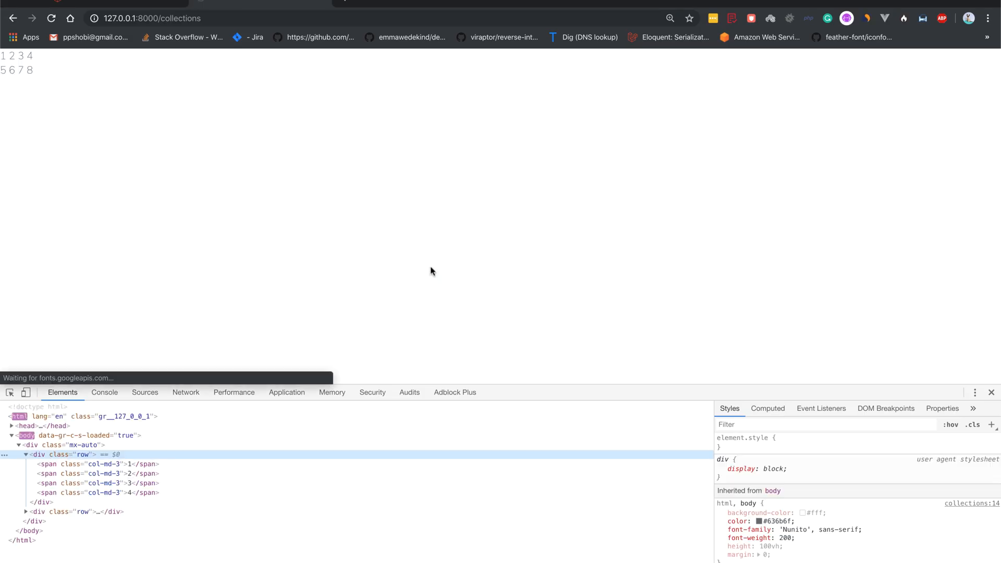
click(26, 392)
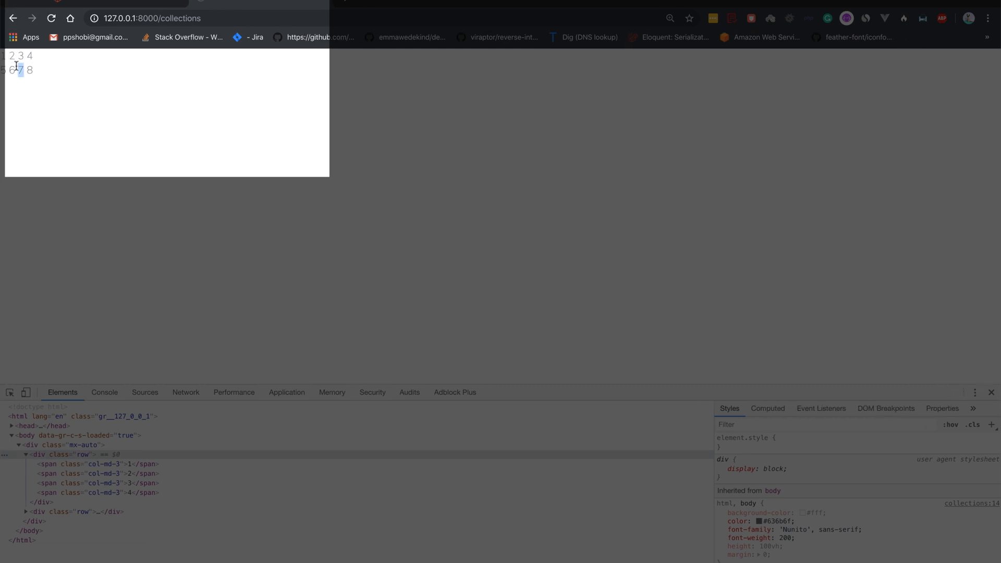
right_click(18, 63)
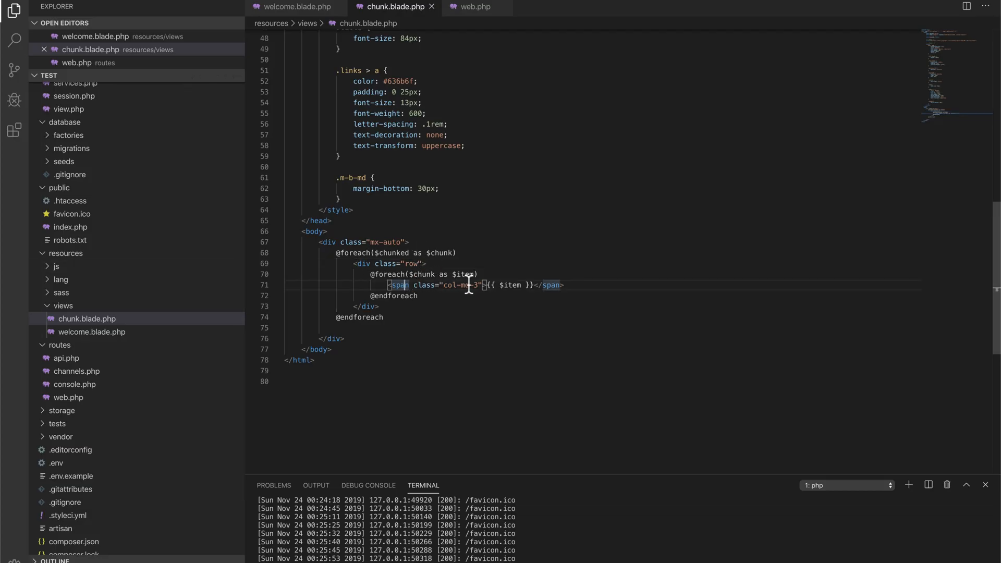
- Return to web.php with the cursor at the end of the /collections route definition
click(476, 7)
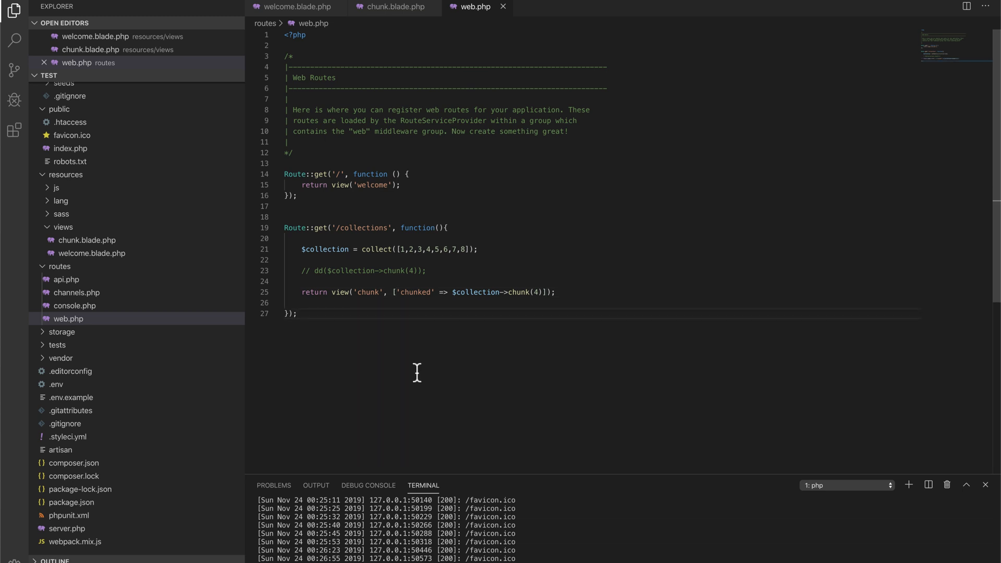
mouse_move(452, 354)
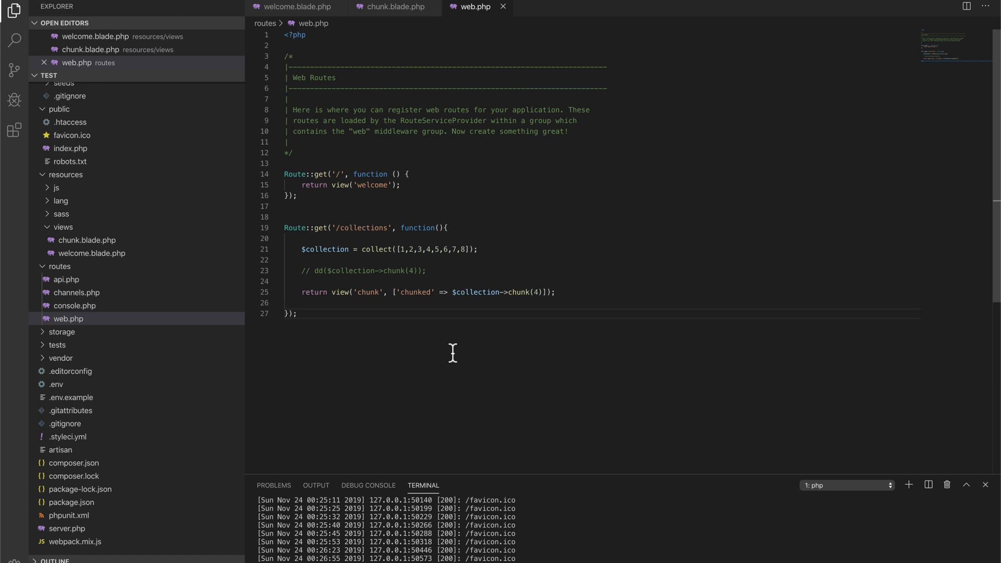
click(297, 314)
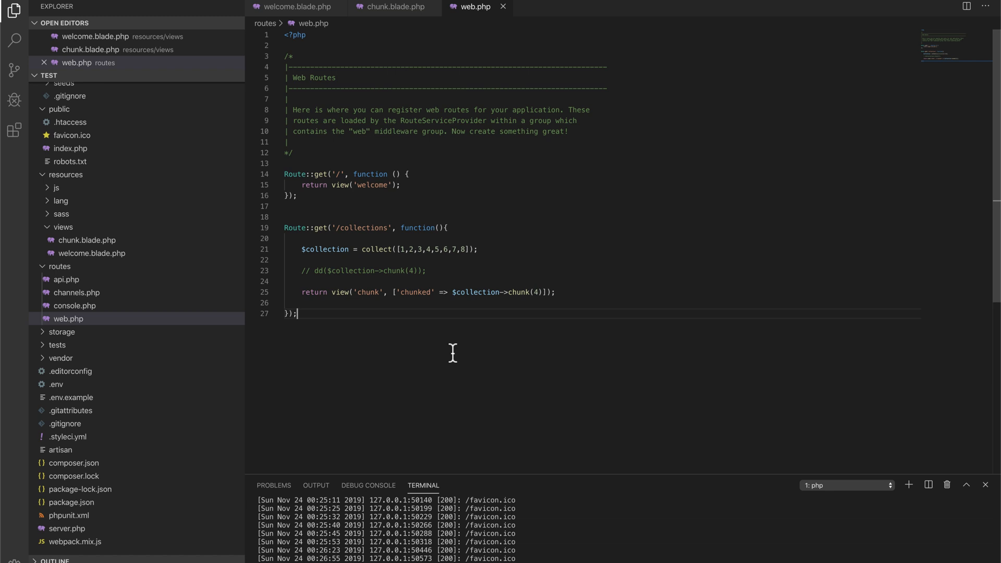